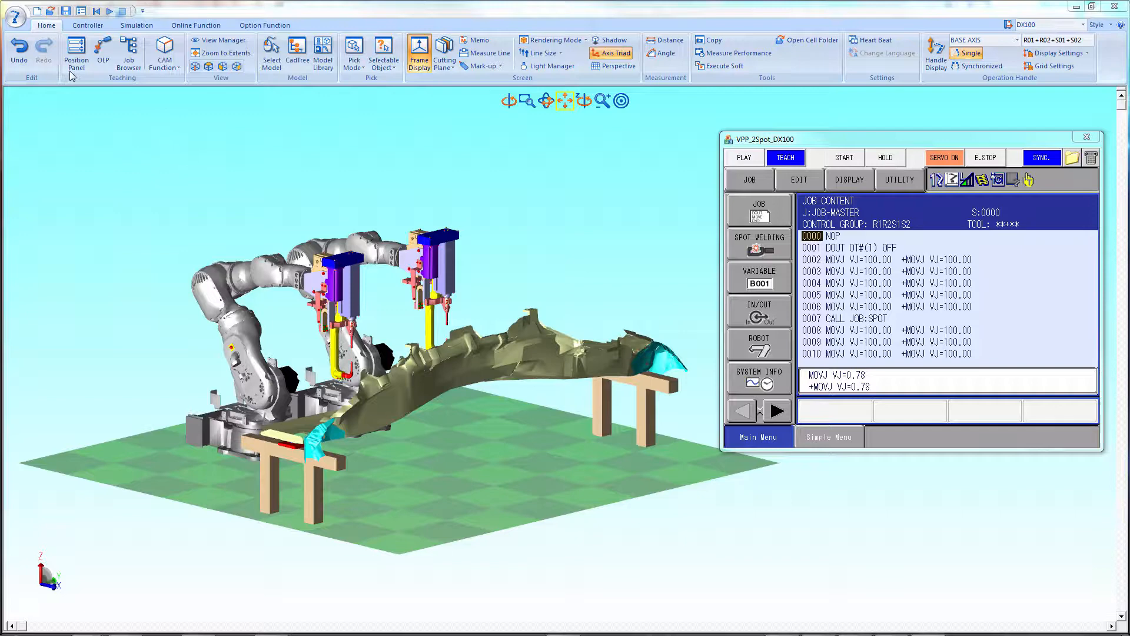
Review the program option settings, including the heartbeat refresh interval, and accept the defaults.
left_click(15, 15)
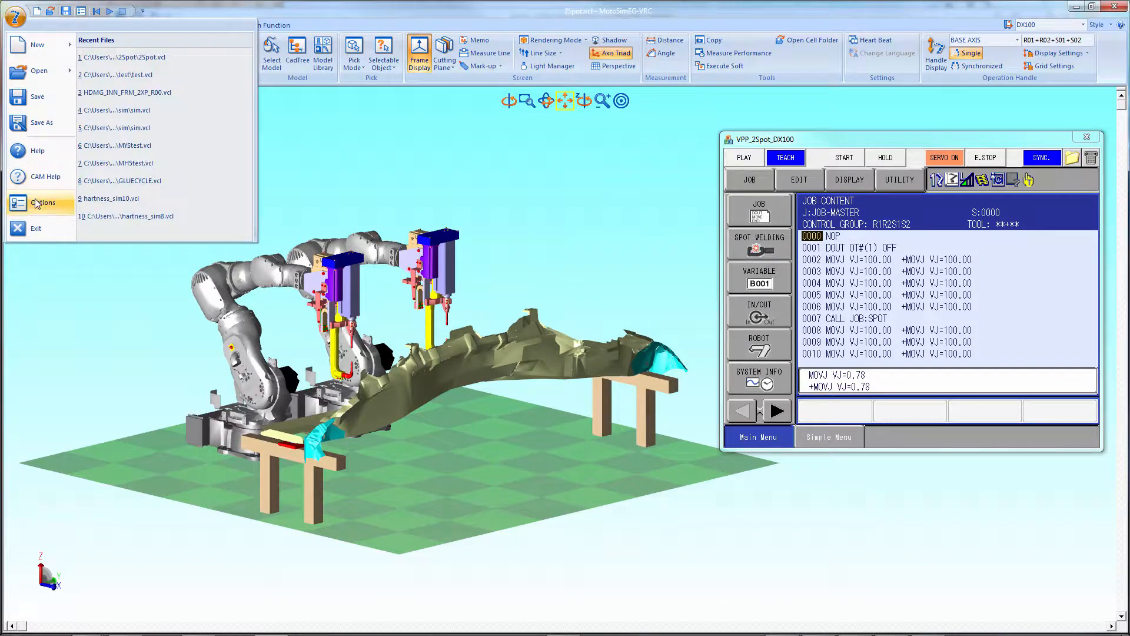
left_click(44, 202)
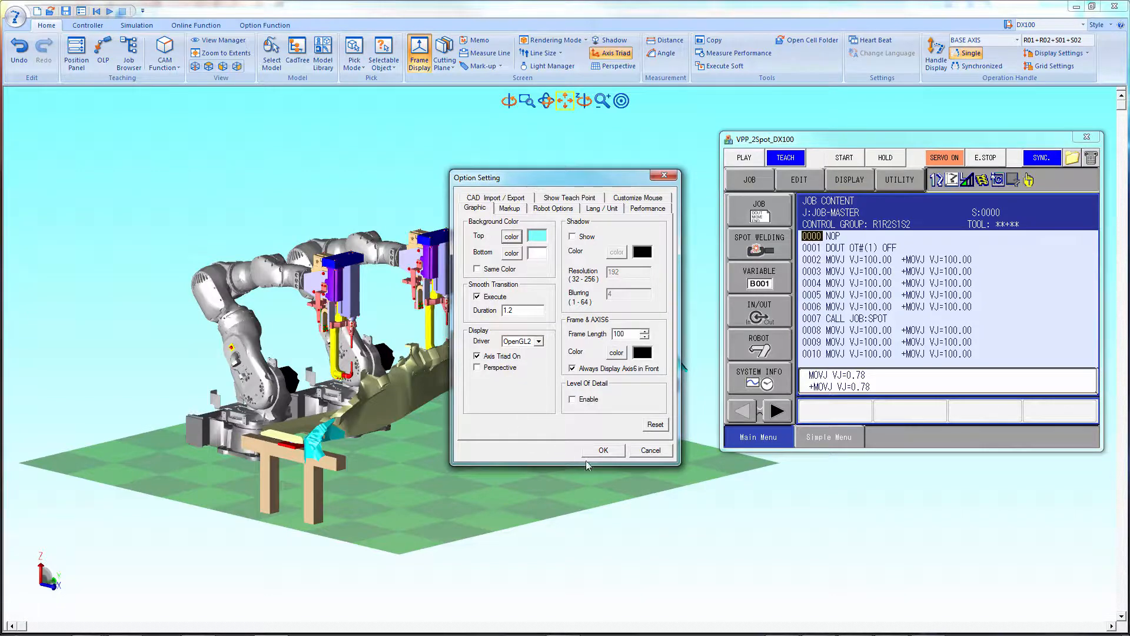
left_click(602, 449)
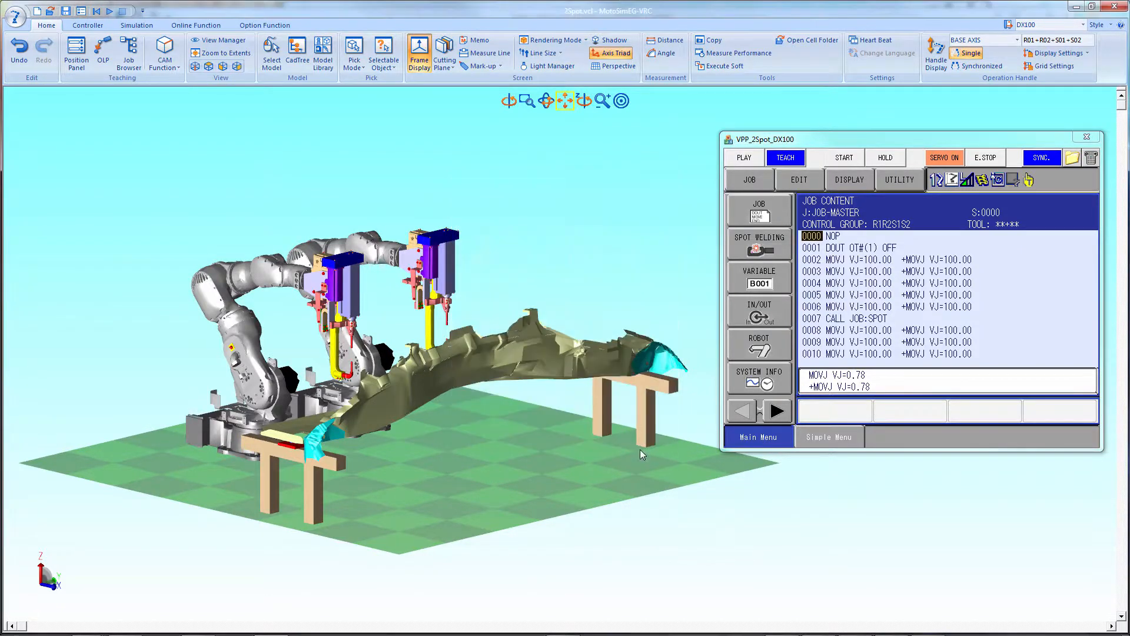
mouse_move(705, 141)
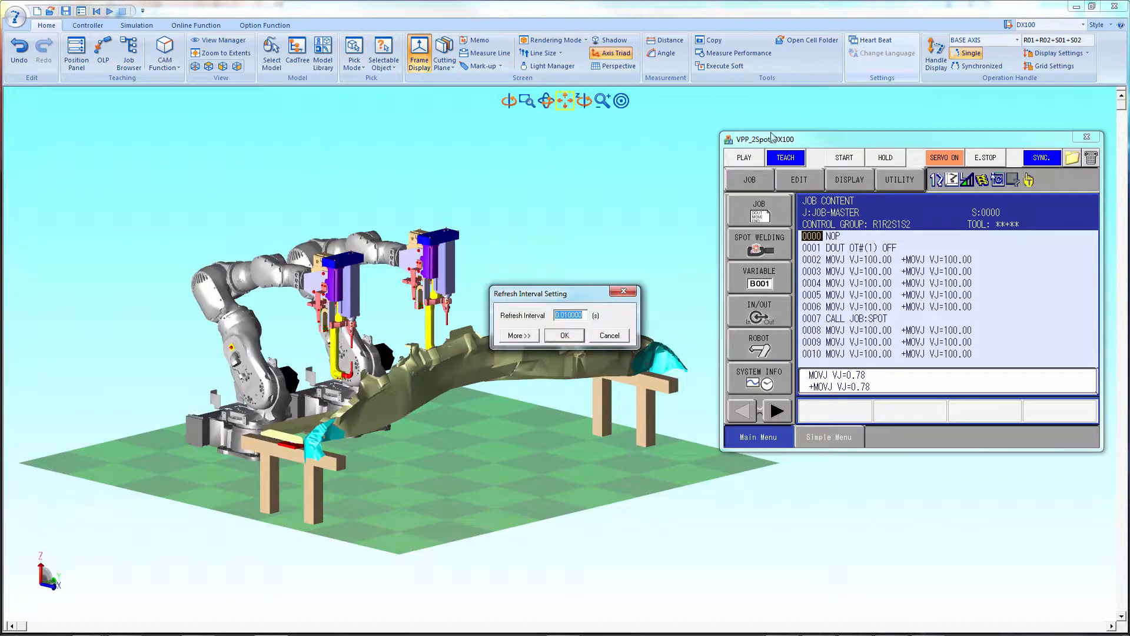
left_click(516, 336)
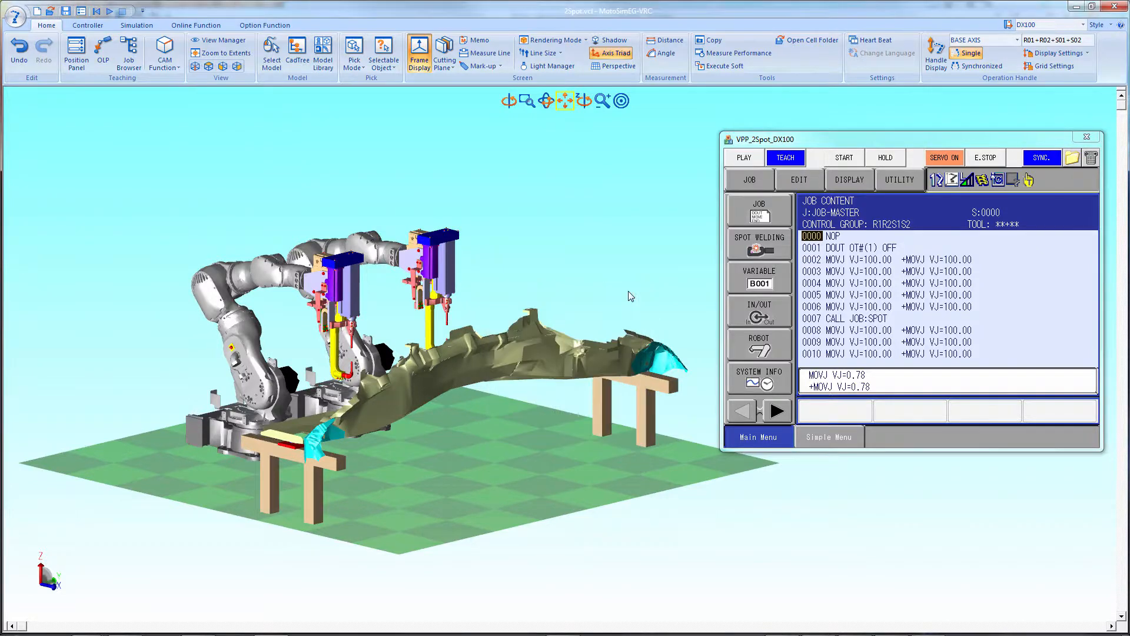
mouse_move(414, 143)
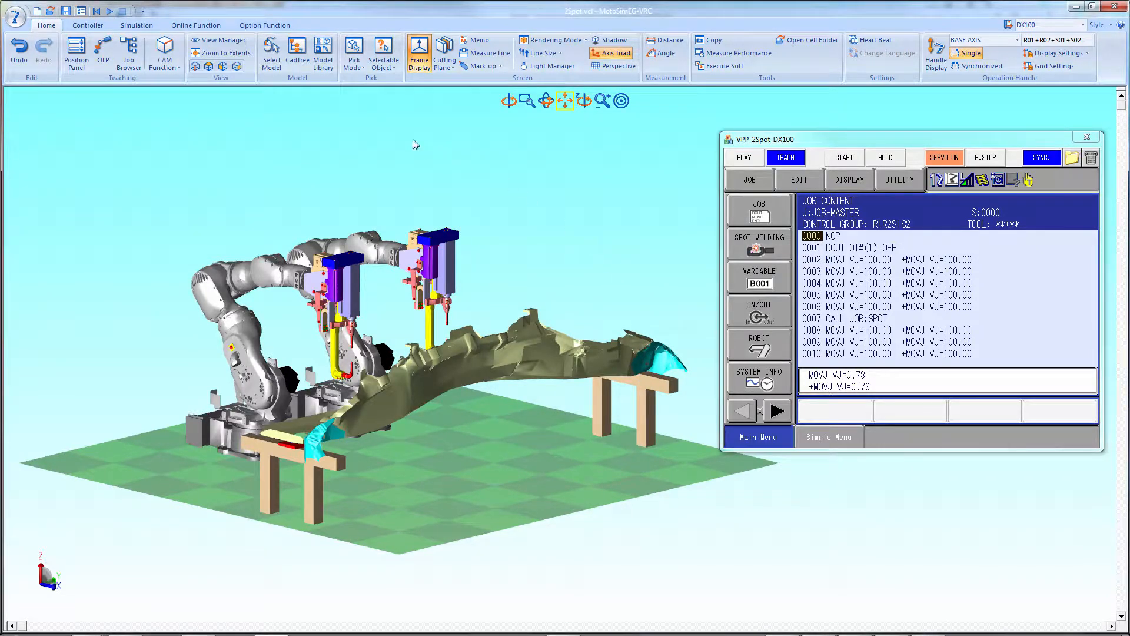
mouse_move(135, 25)
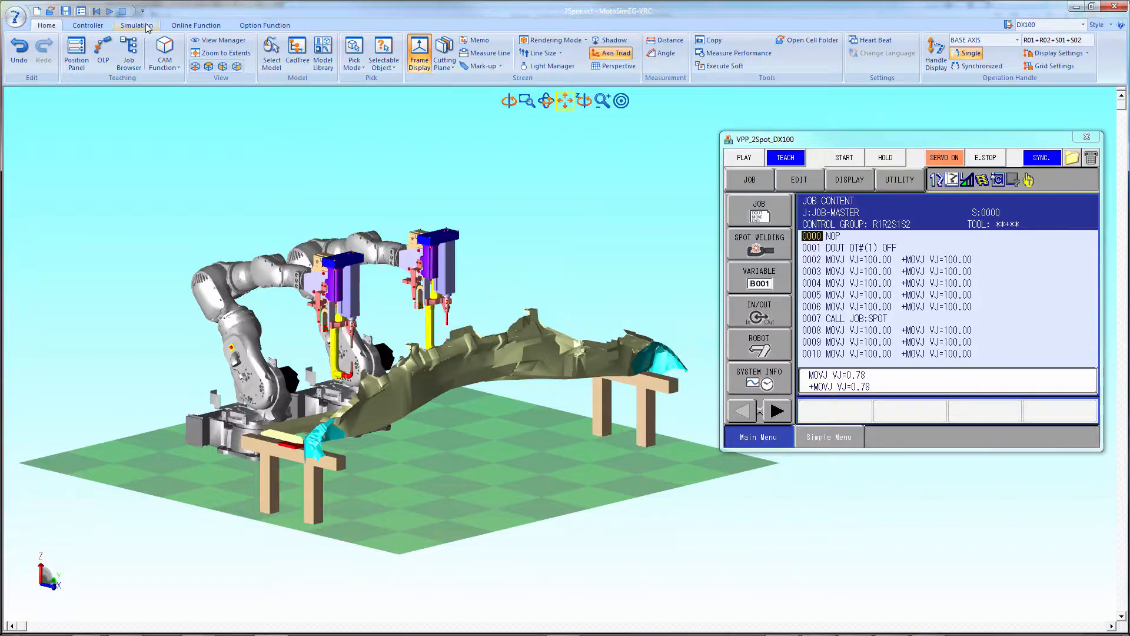
Review the 3D PDF output settings from the Simulation tools and accept the default values.
left_click(135, 25)
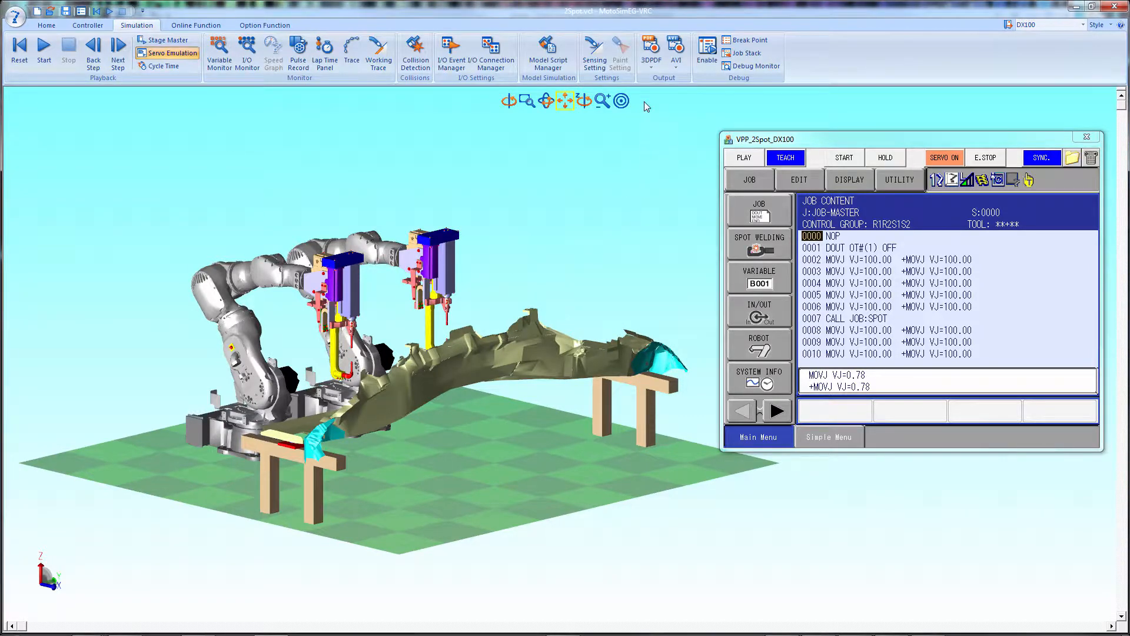
left_click(650, 51)
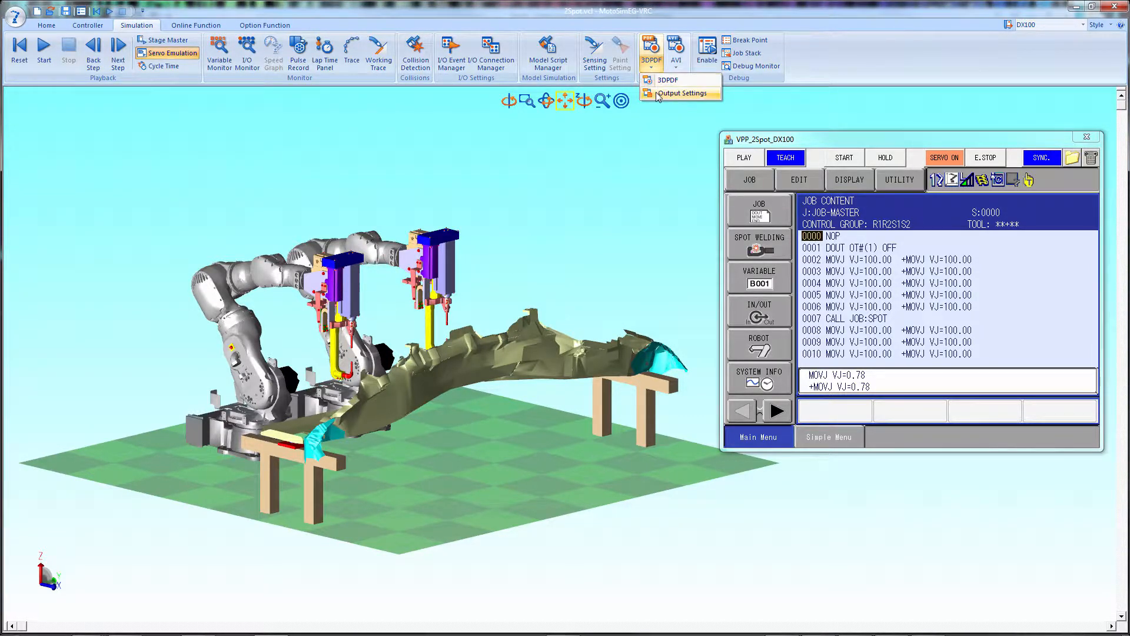
left_click(684, 93)
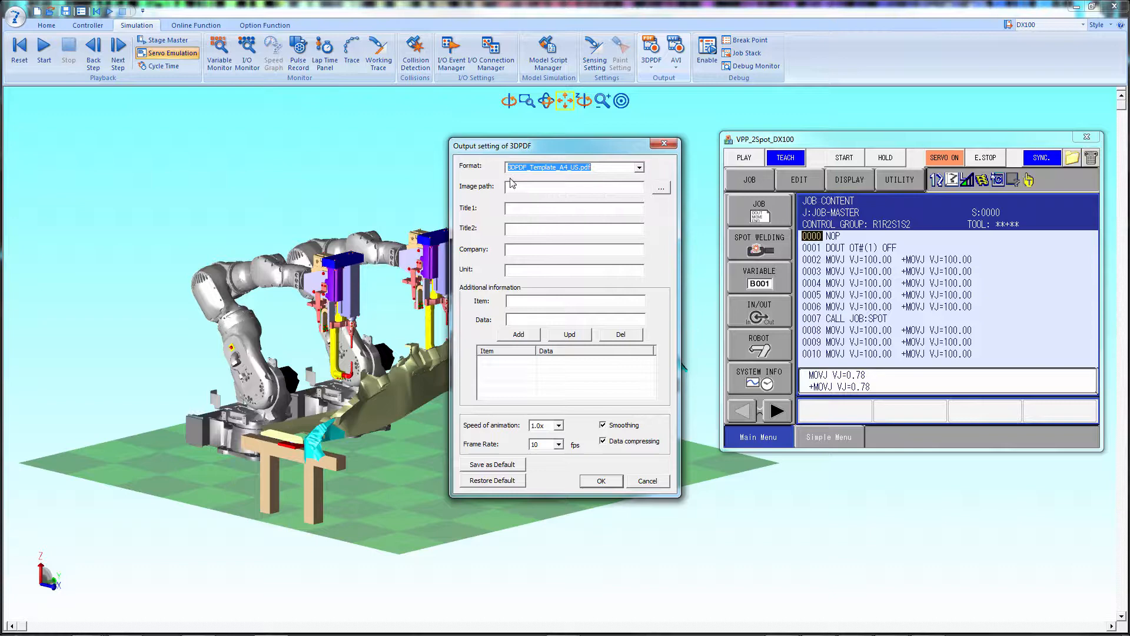
mouse_move(486, 271)
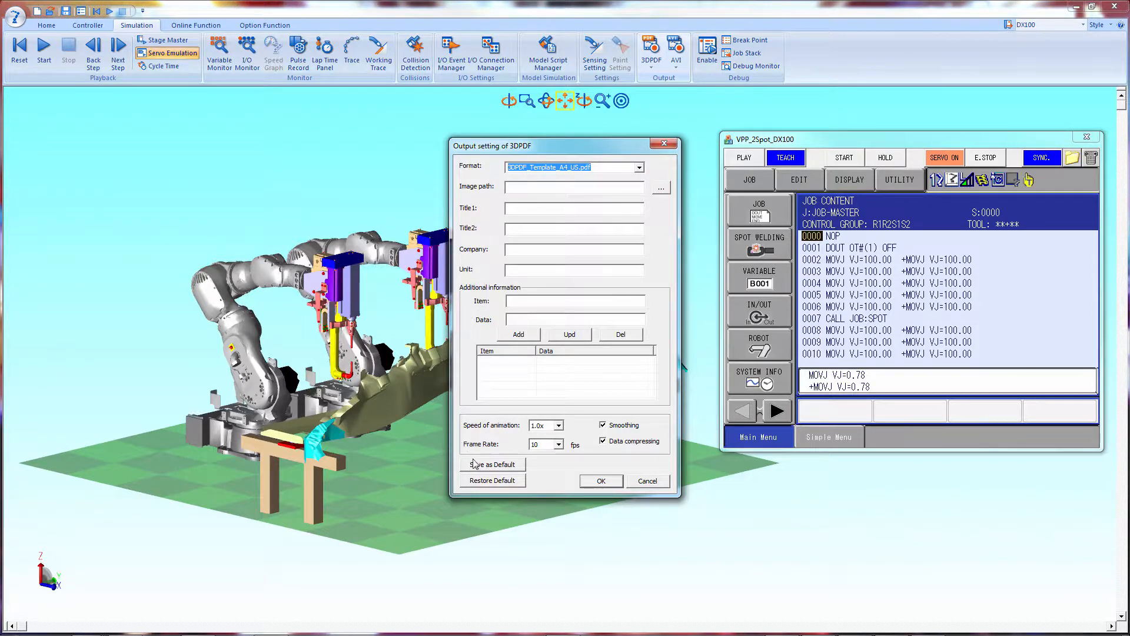
mouse_move(509, 471)
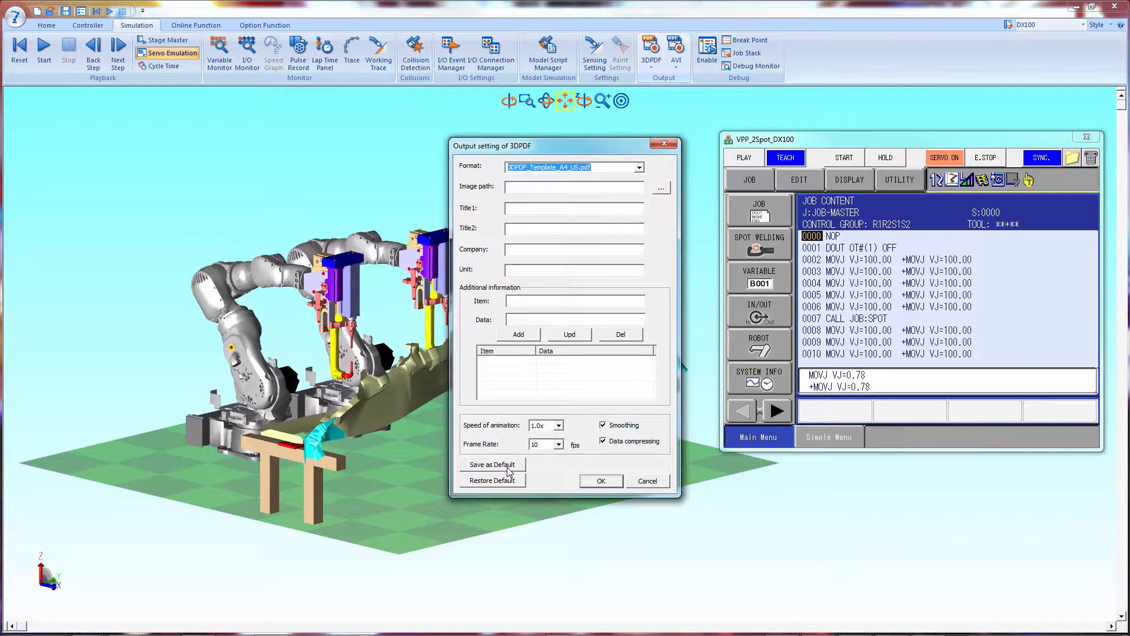
mouse_move(592, 481)
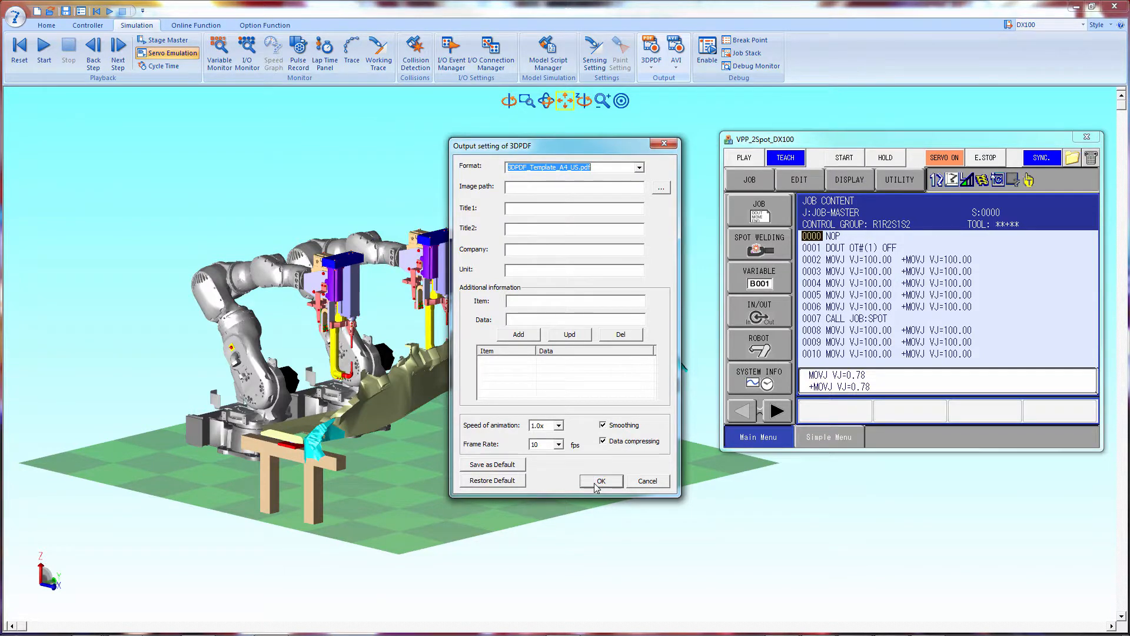
left_click(600, 481)
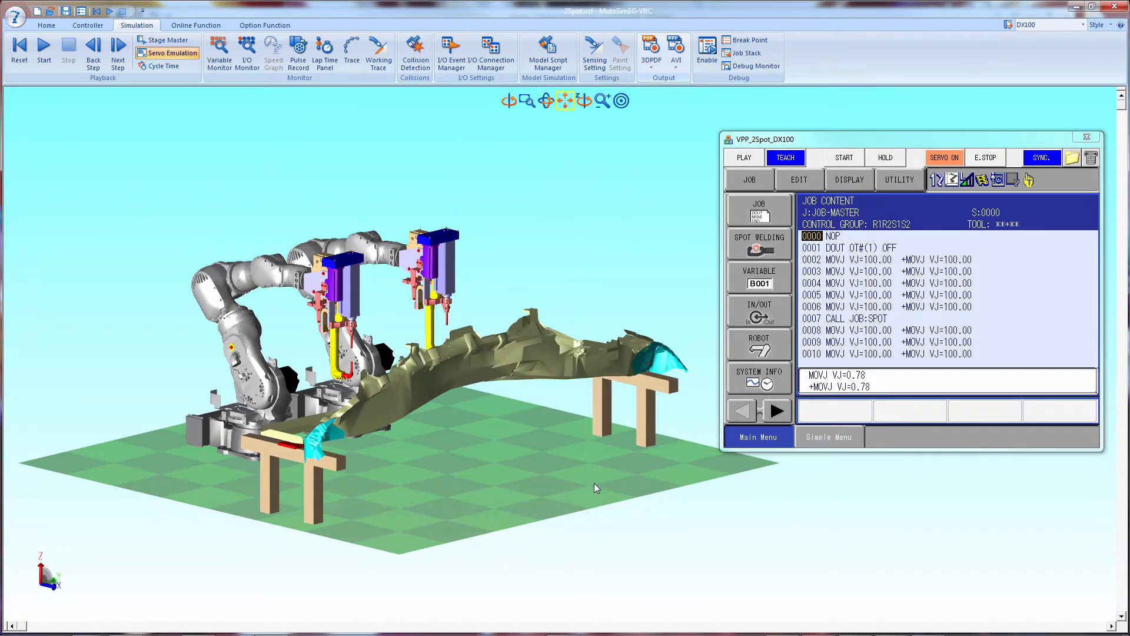